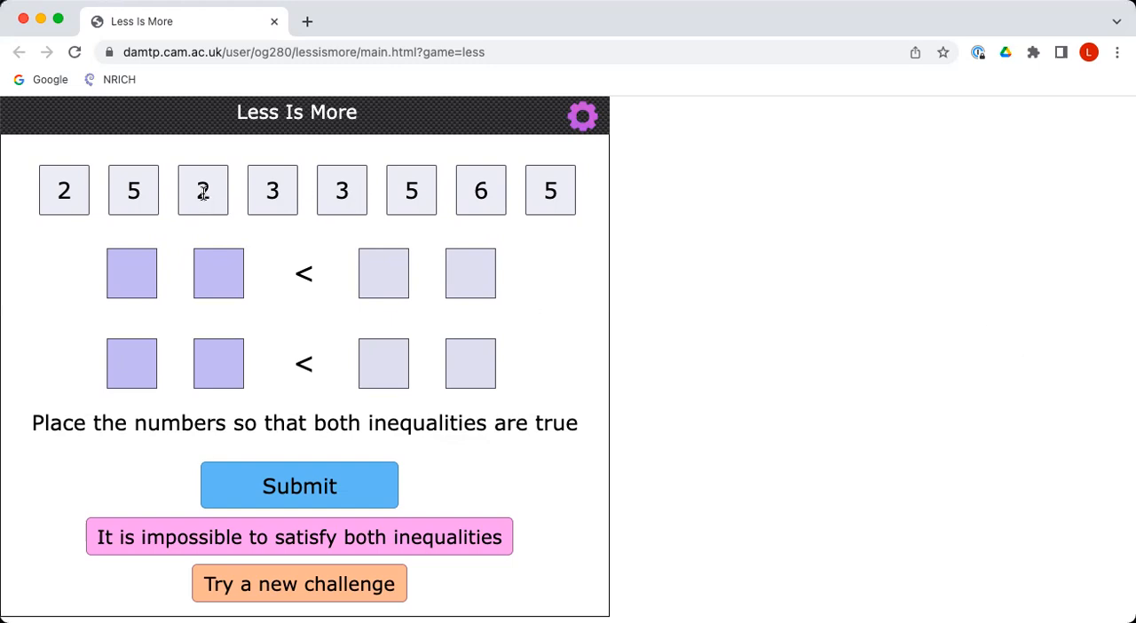
Step: Build the first row as 23 < 56 with the digit tiles
drag(203, 190, 131, 273)
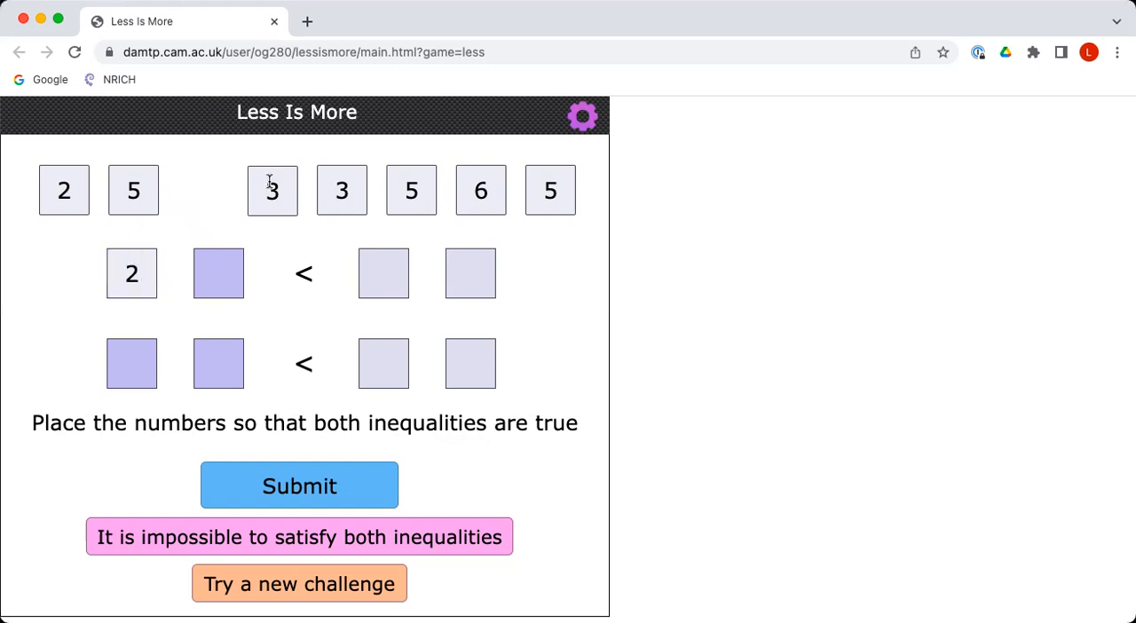
drag(273, 190, 219, 273)
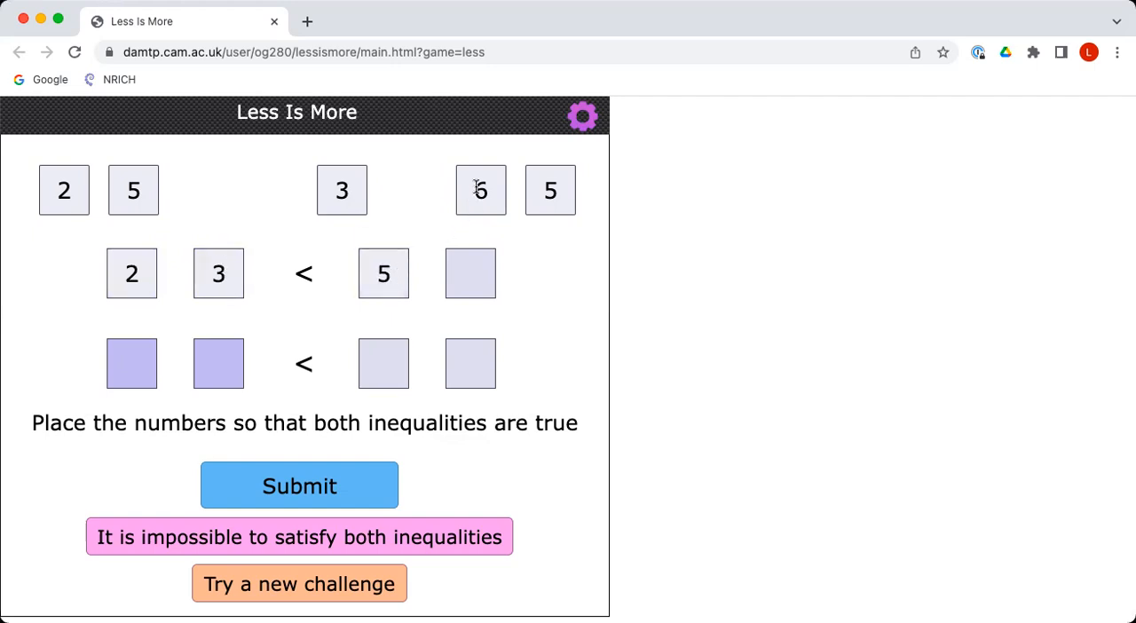
drag(479, 190, 470, 273)
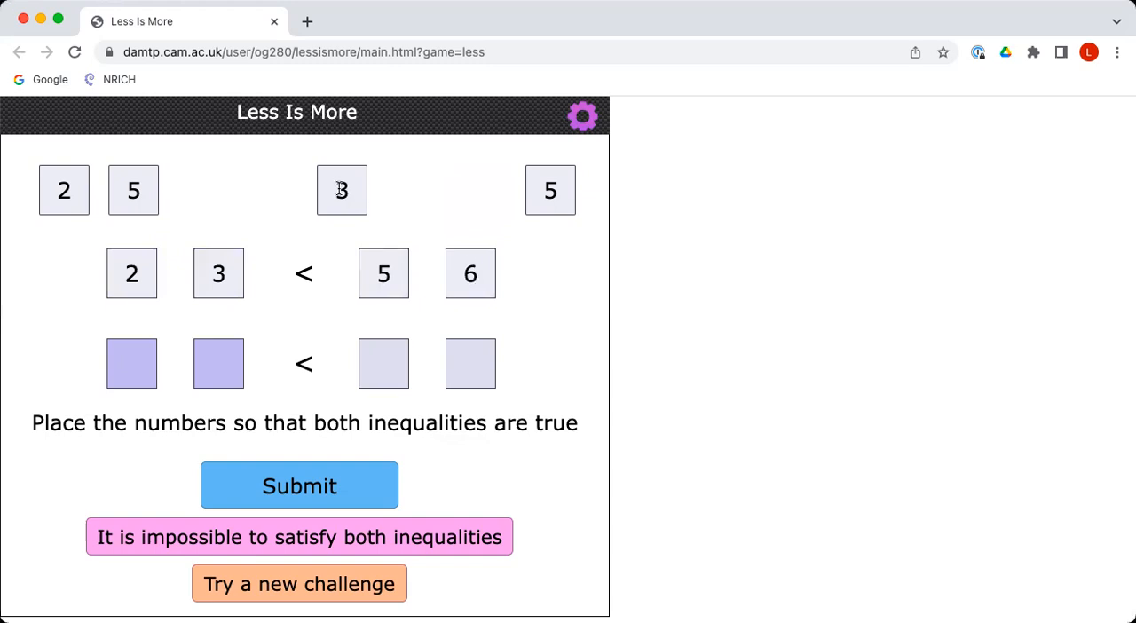
Step: Build the second row as 35 < 52 with the remaining tiles
drag(341, 190, 132, 362)
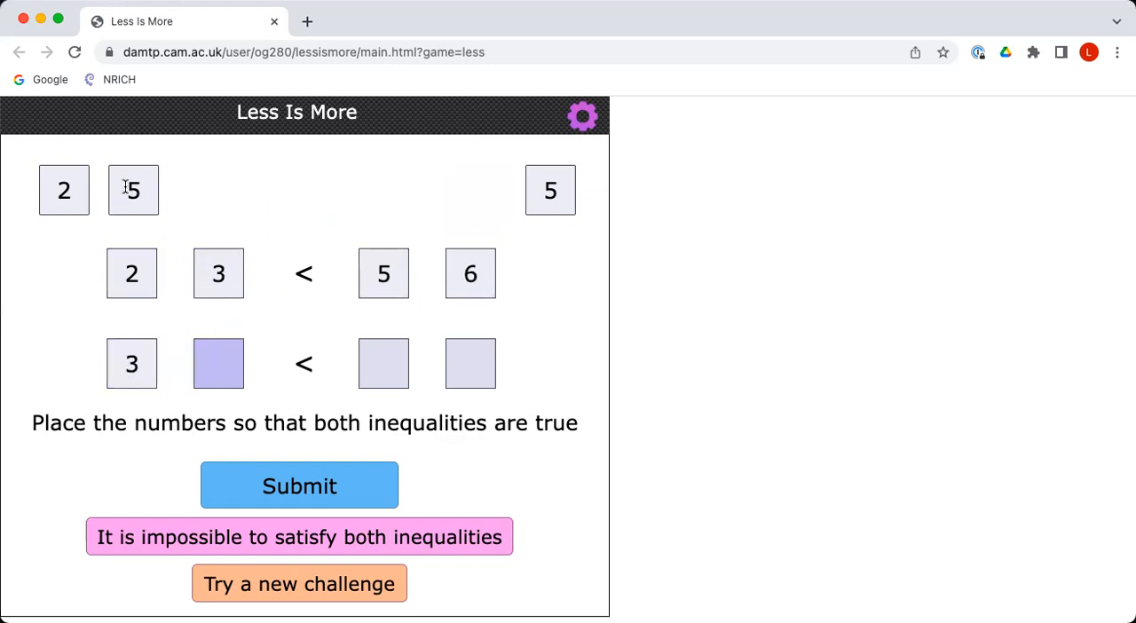
drag(133, 190, 218, 362)
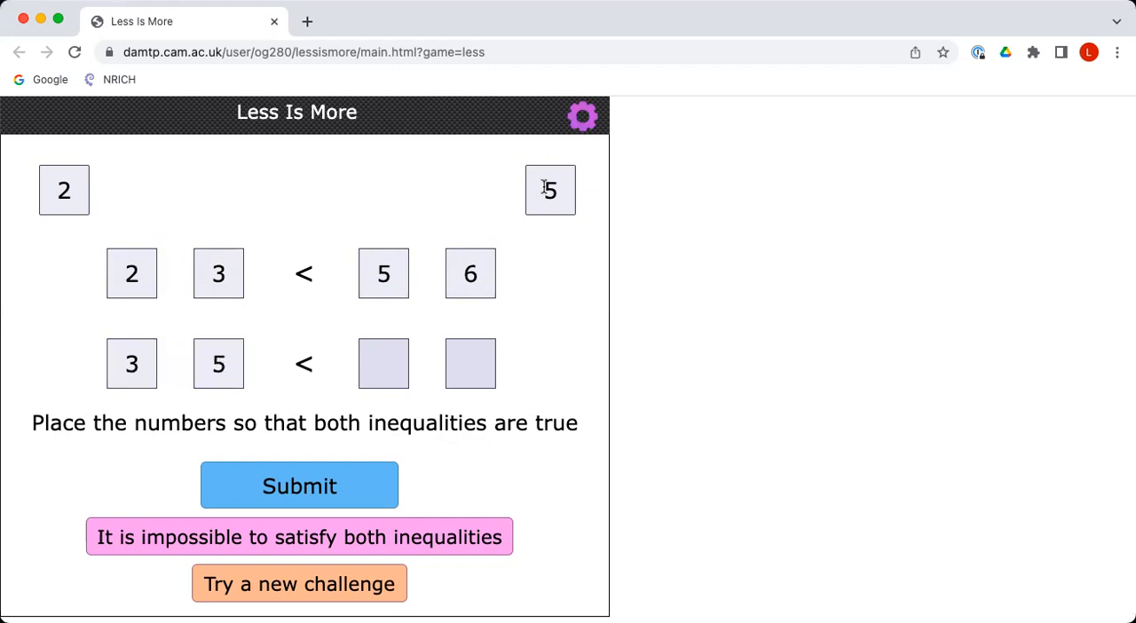
drag(551, 190, 383, 362)
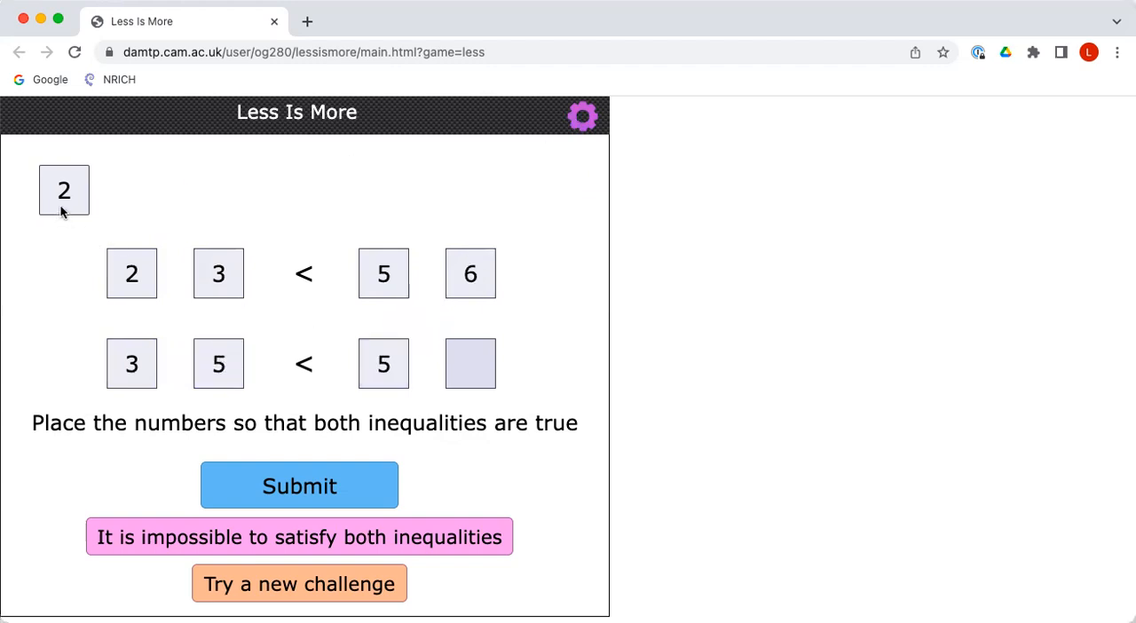
drag(64, 190, 469, 362)
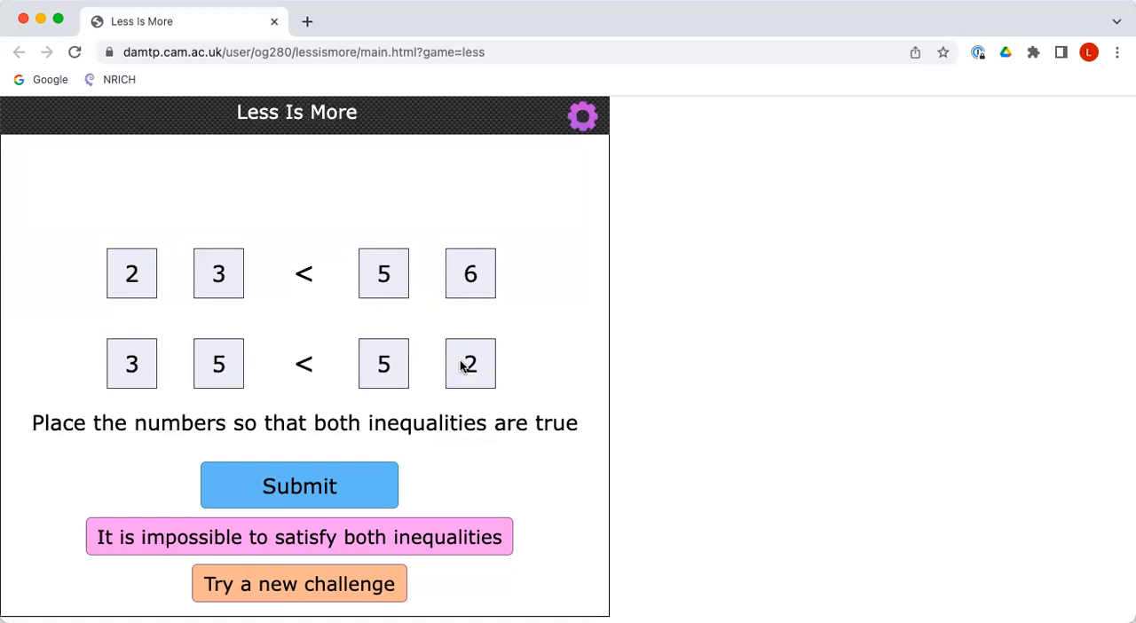
mouse_move(235, 300)
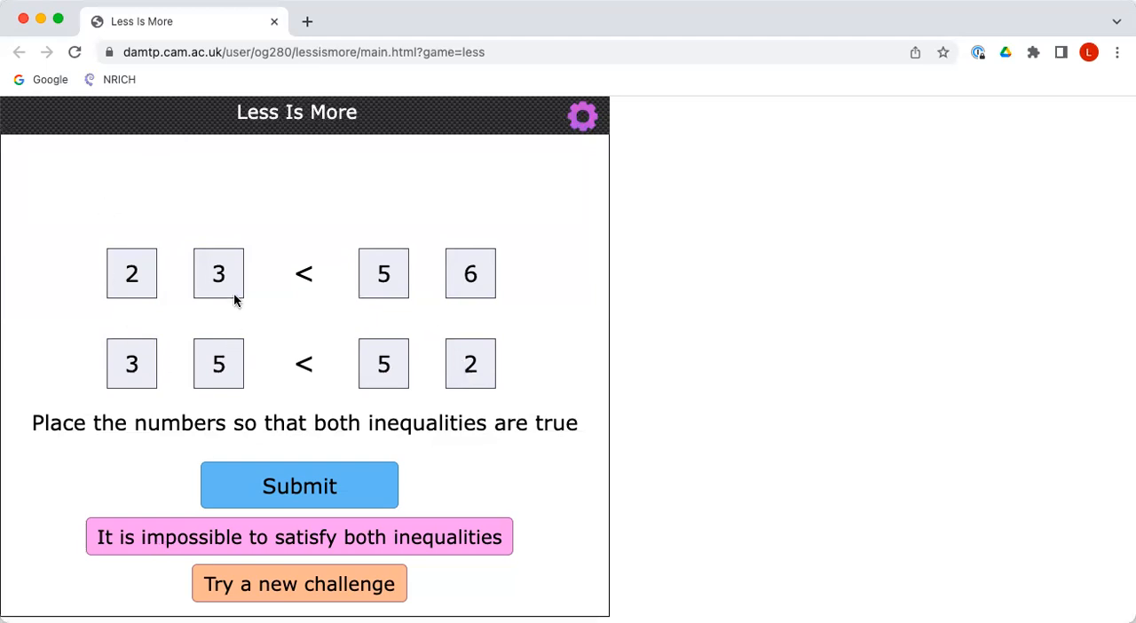
mouse_move(114, 344)
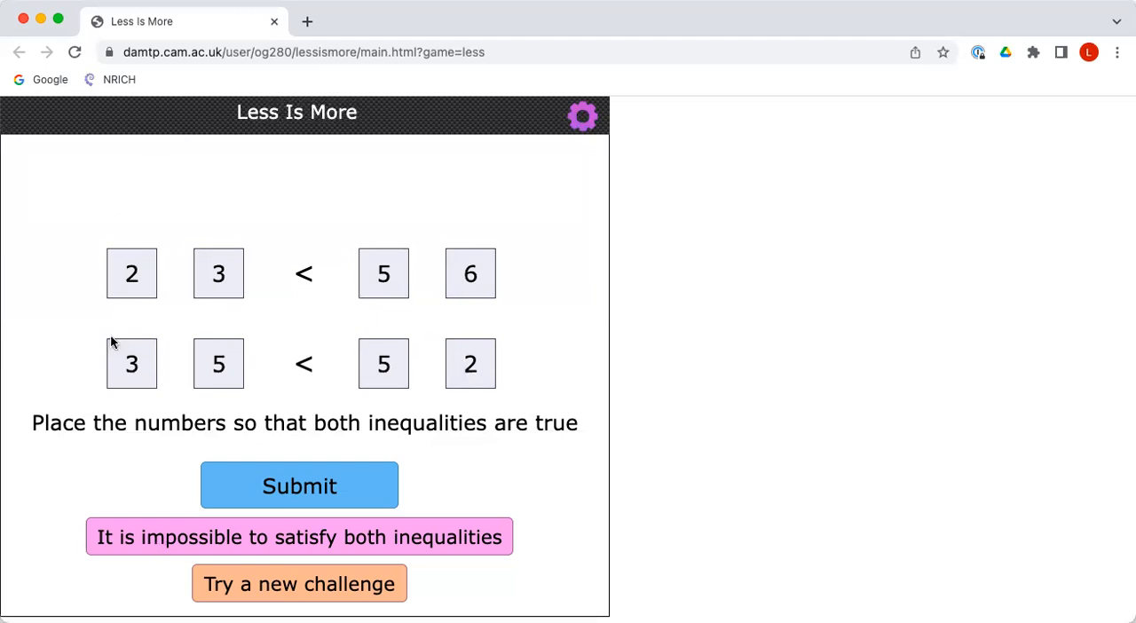
mouse_move(231, 327)
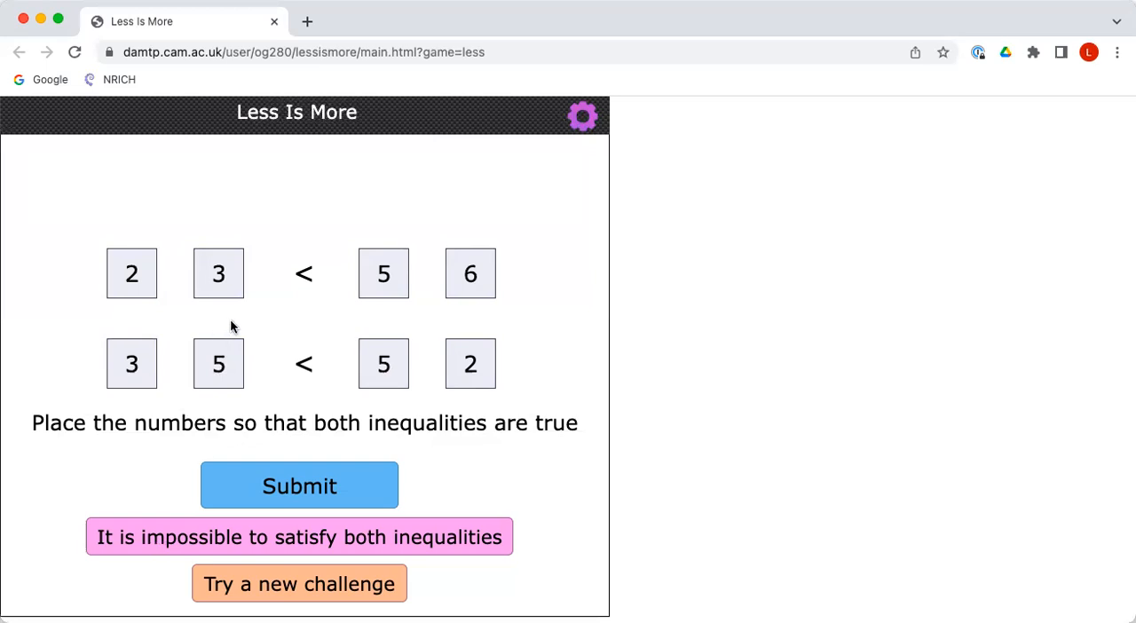
mouse_move(280, 446)
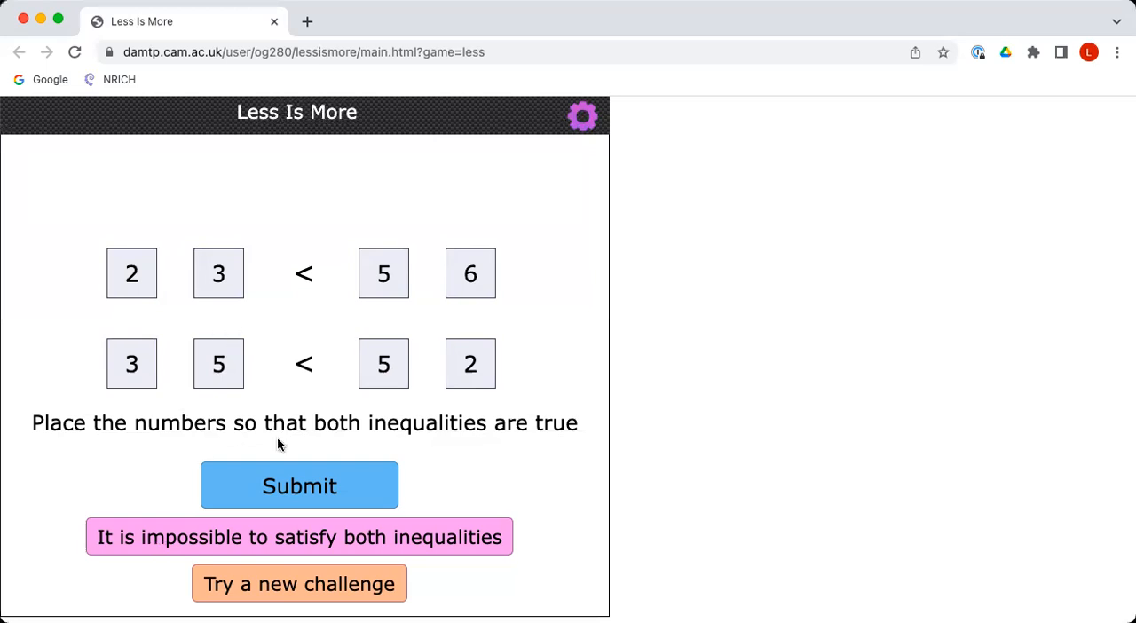
Step: Submit 23 < 56 and 35 < 52 for a score of 58, then retry to rearrange
click(299, 486)
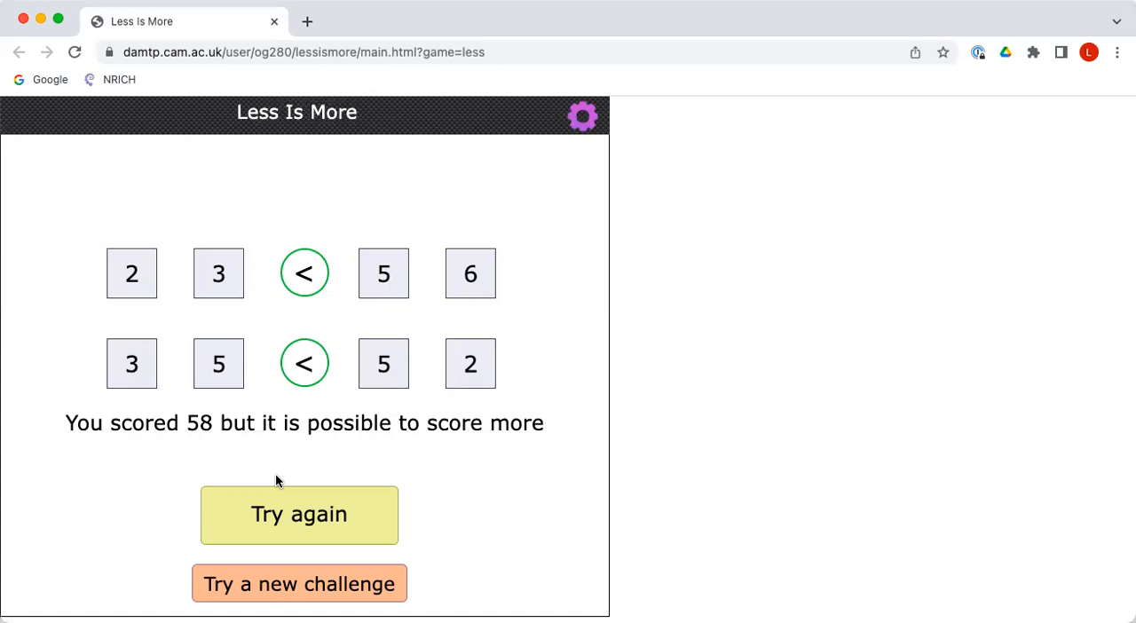
mouse_move(298, 515)
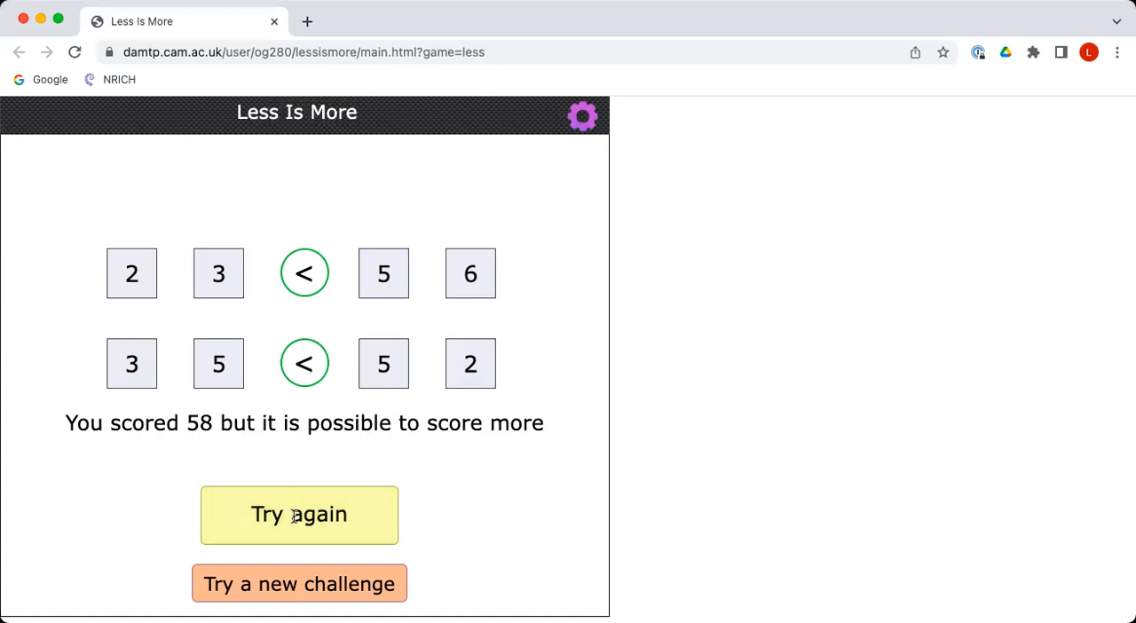
click(298, 515)
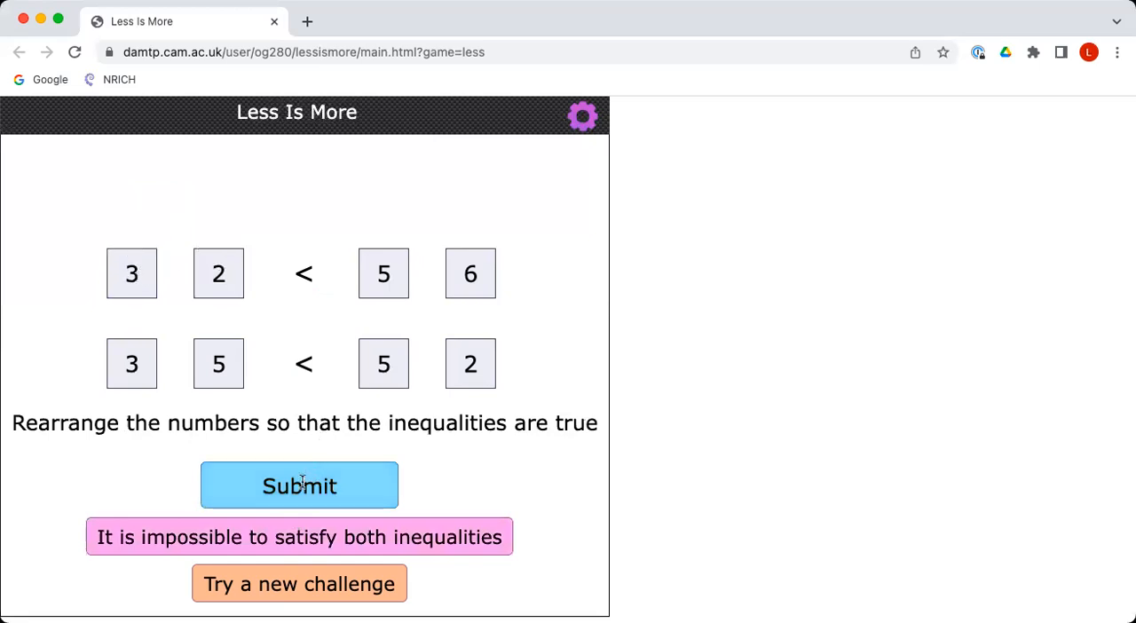
Step: Submit 32 < 56 and 35 < 52 for a score of 67, then retry again
click(298, 486)
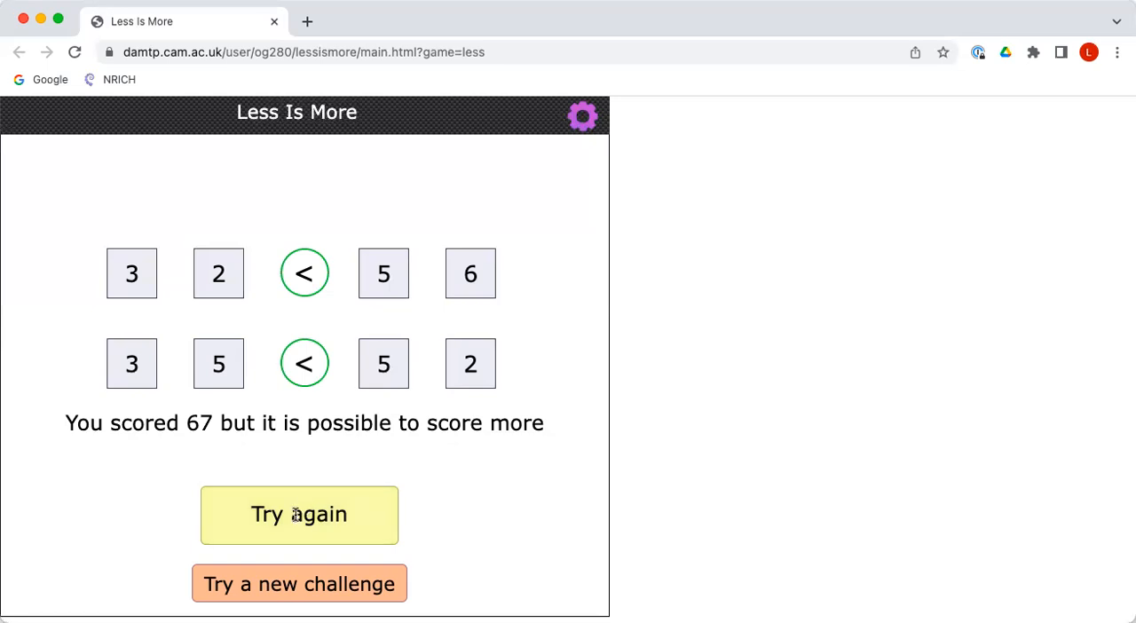
click(298, 515)
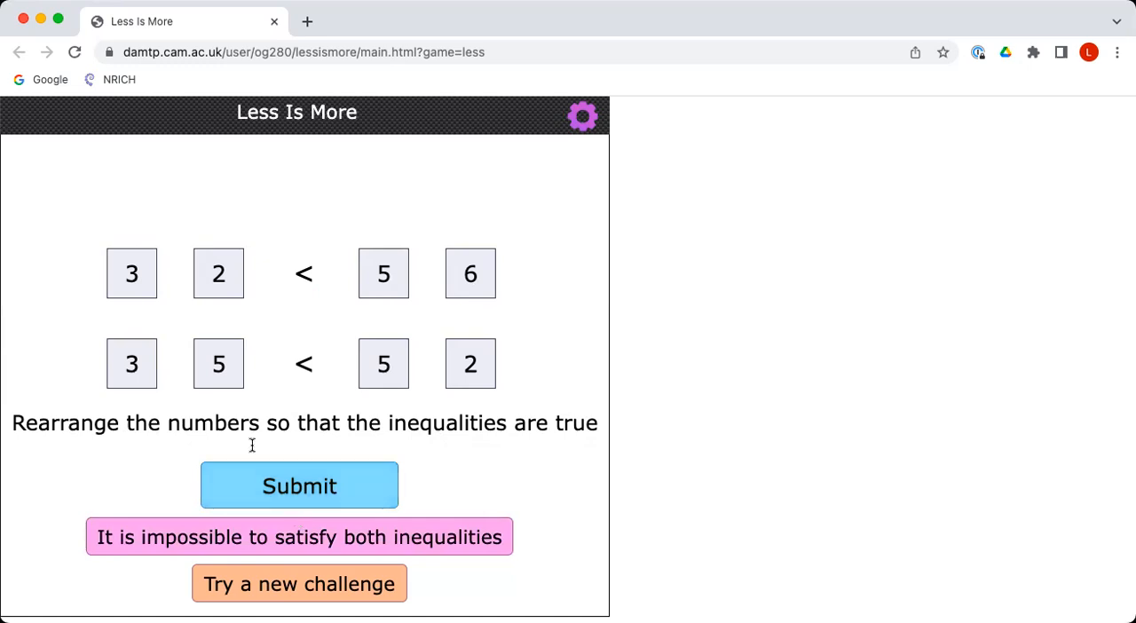
Step: Swap the 3 and 5 to form 52 < 56 and 33 < 52 and submit for a score of 85
drag(219, 362, 131, 206)
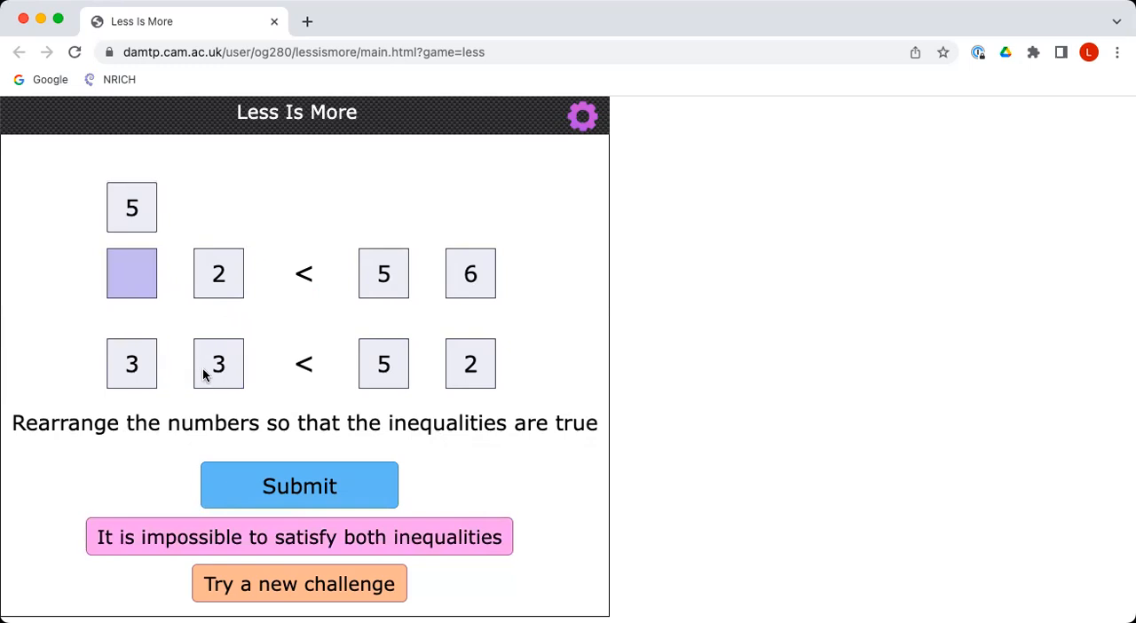
drag(131, 208, 131, 274)
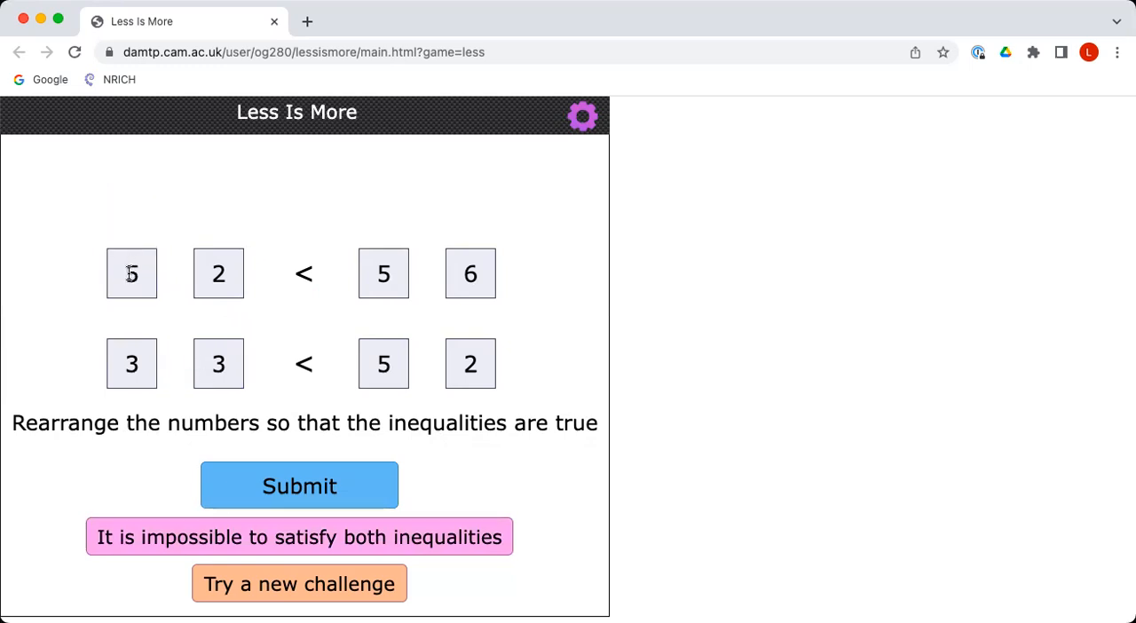
mouse_move(206, 266)
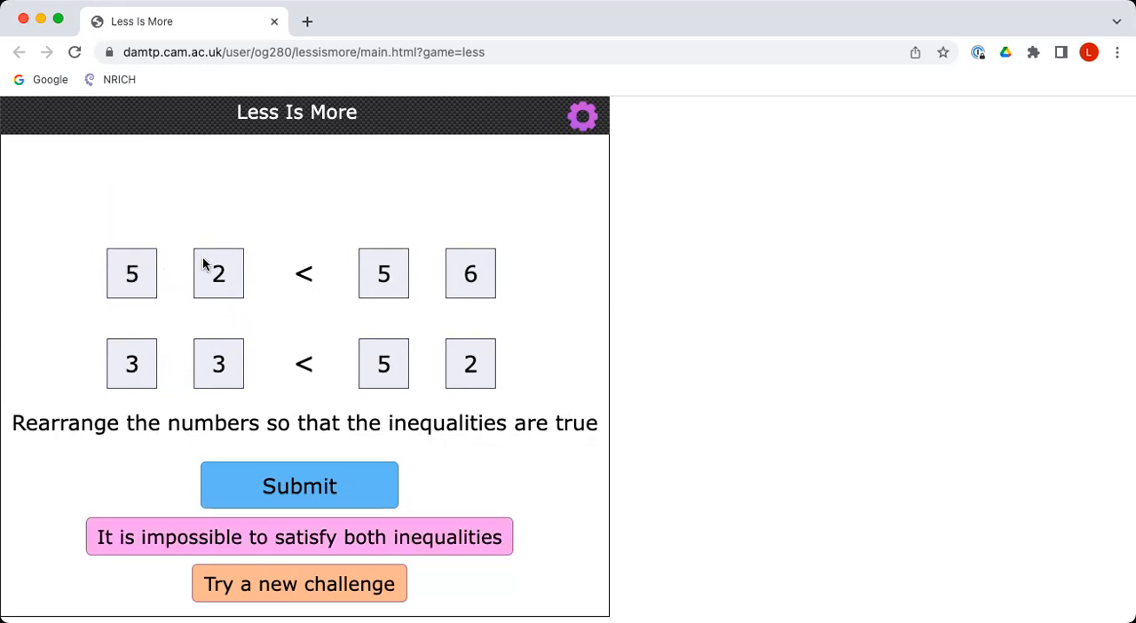
mouse_move(257, 320)
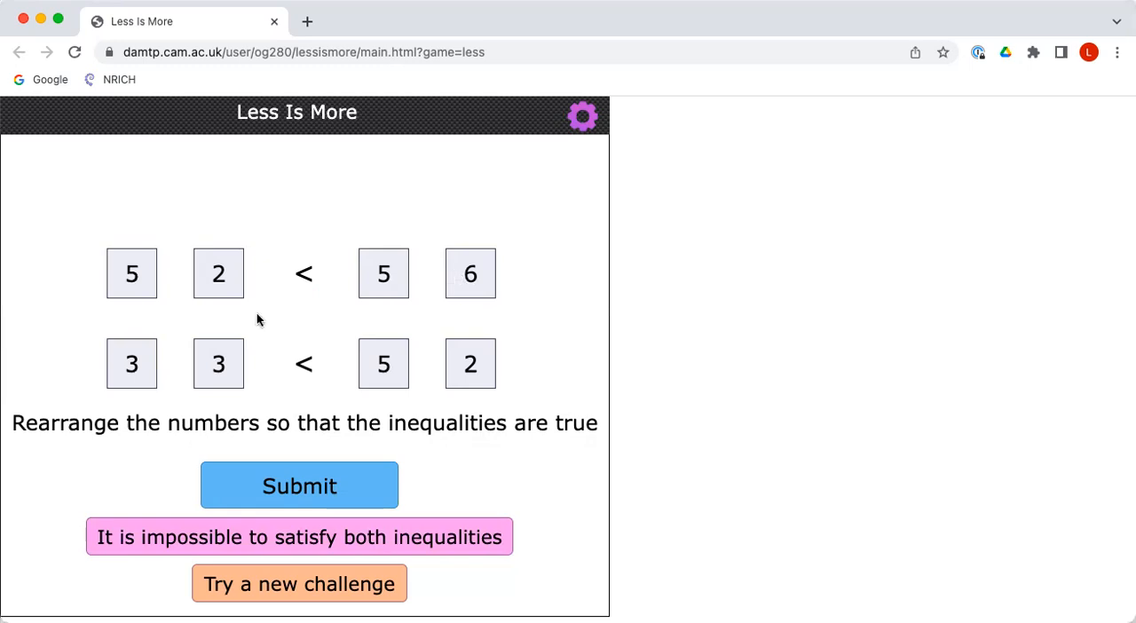
mouse_move(317, 344)
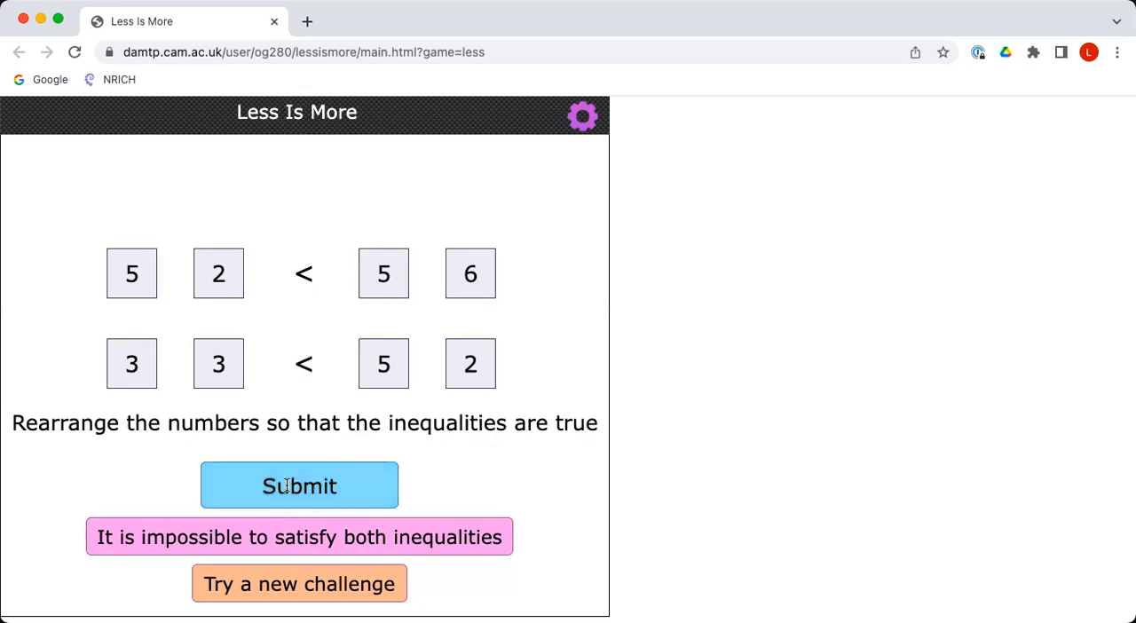
click(298, 487)
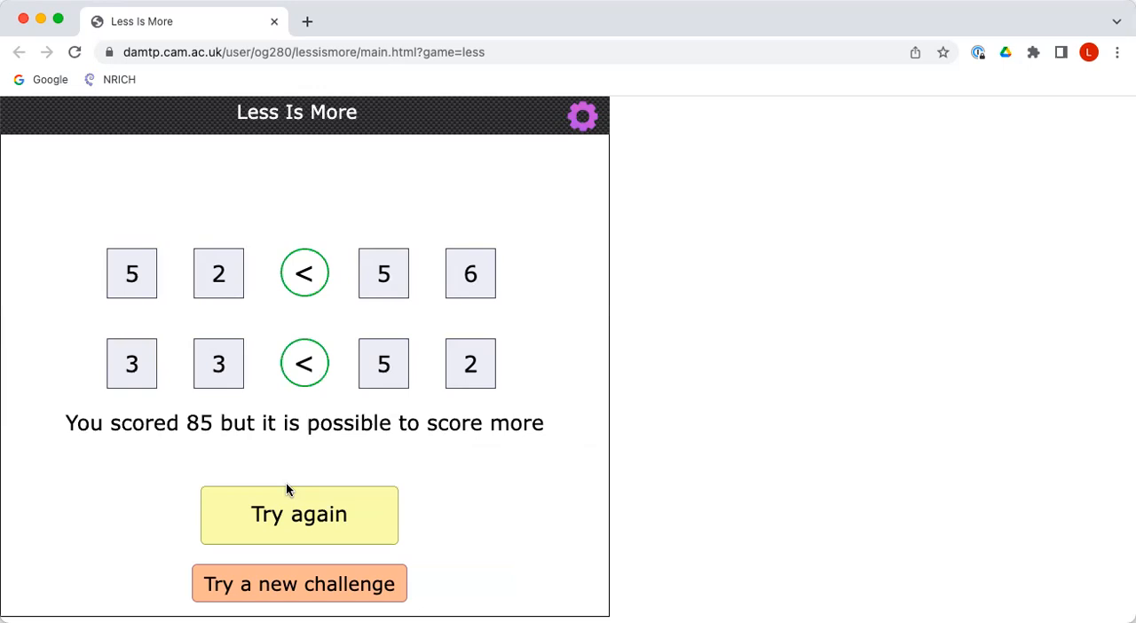
Step: Load a fresh challenge with a new set of eight digits
click(299, 515)
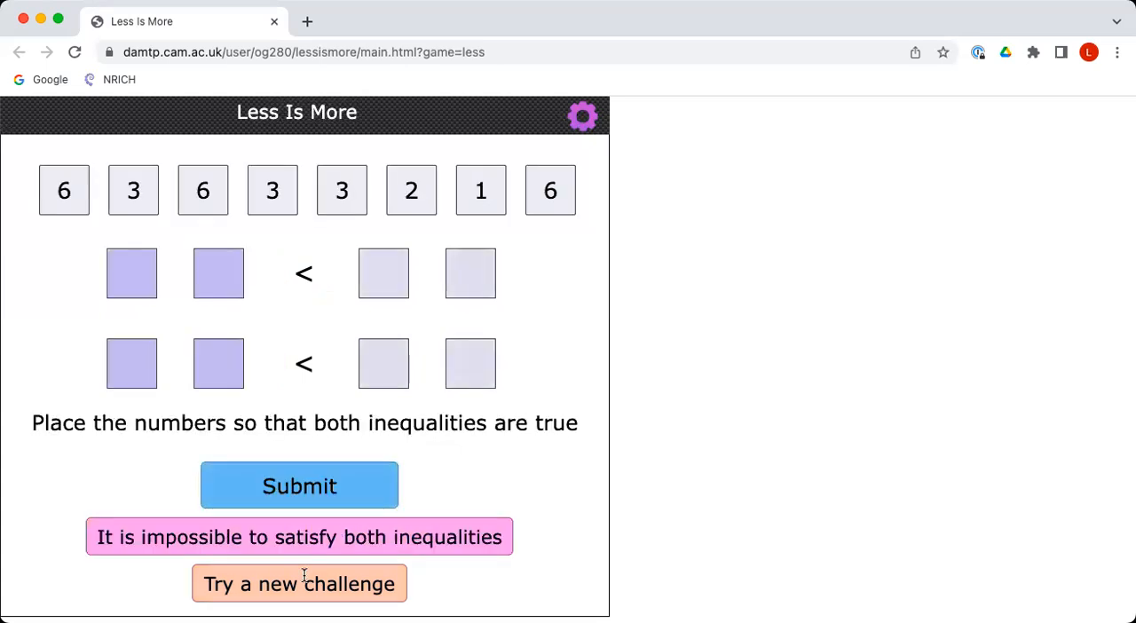
click(299, 583)
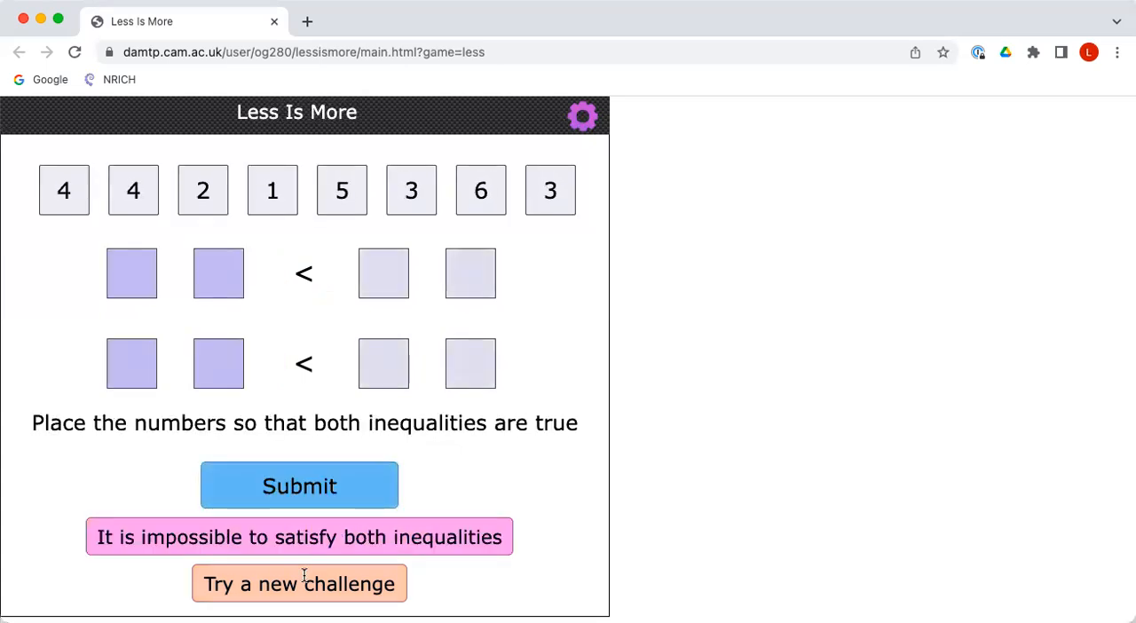